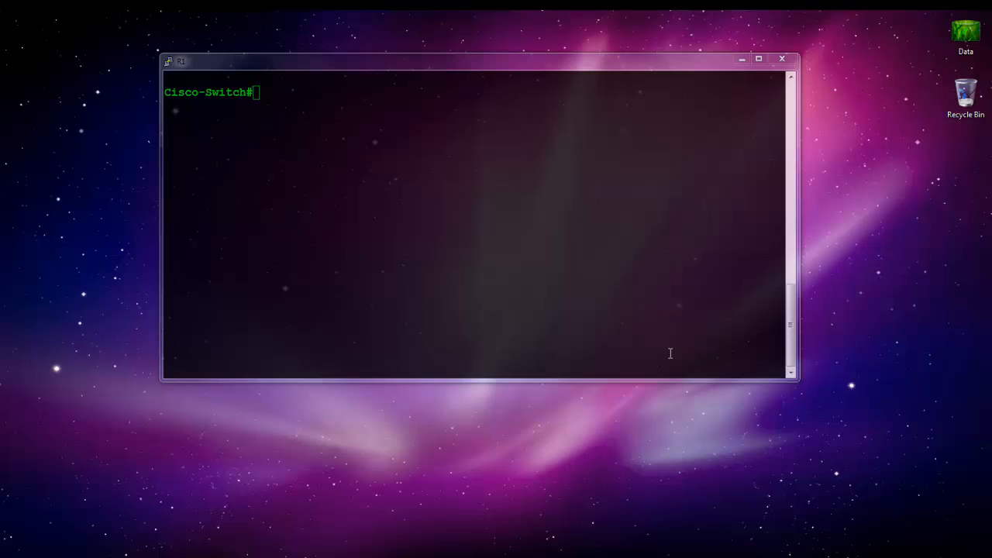
mouse_move(668, 390)
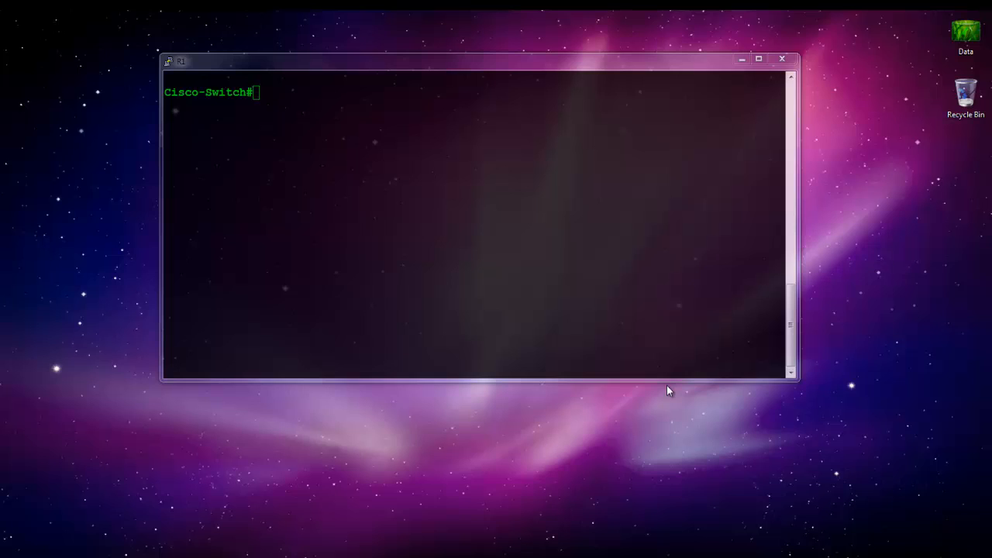
mouse_move(660, 401)
text(show)
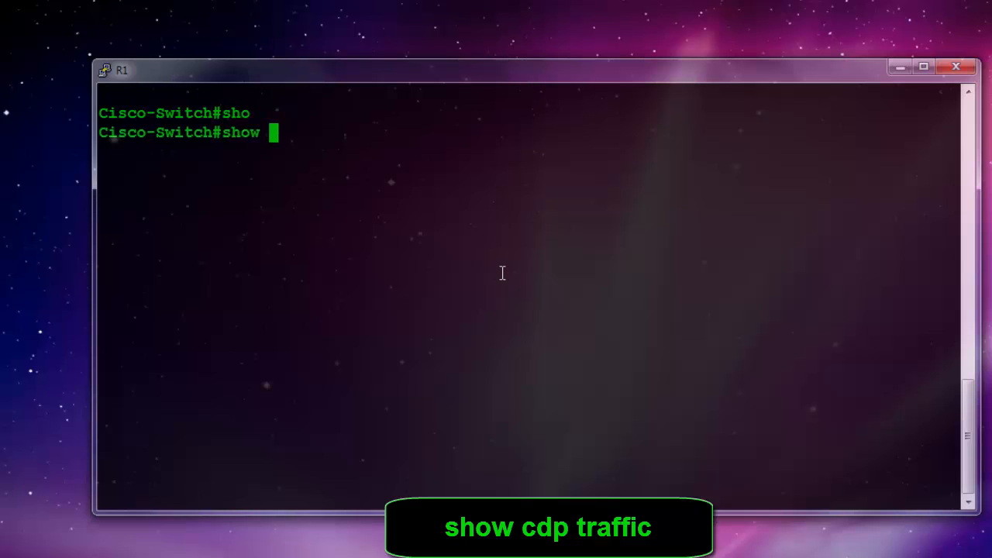
Run 'show cdp traffic' to see 12 packets output and 0 input
text(cdp tra)
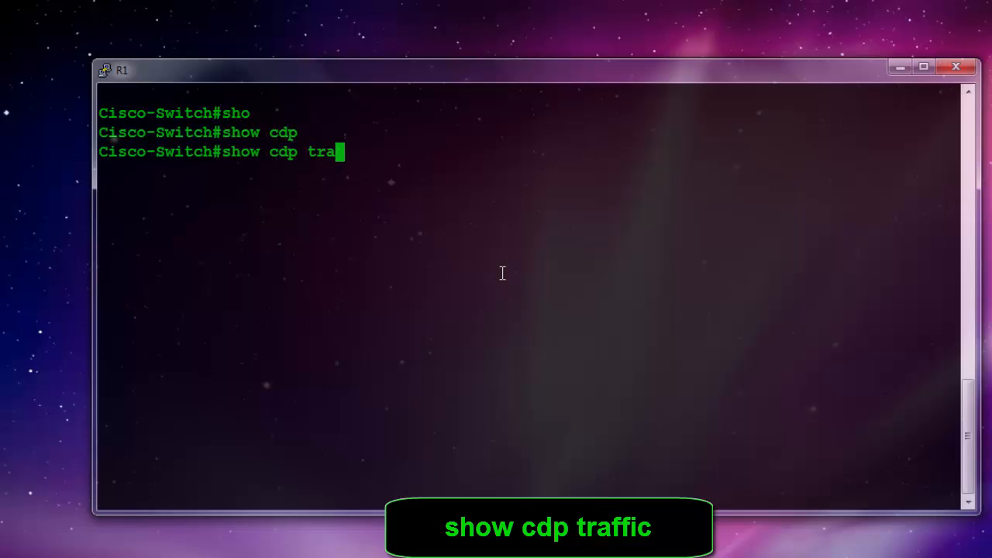
text(ffic)
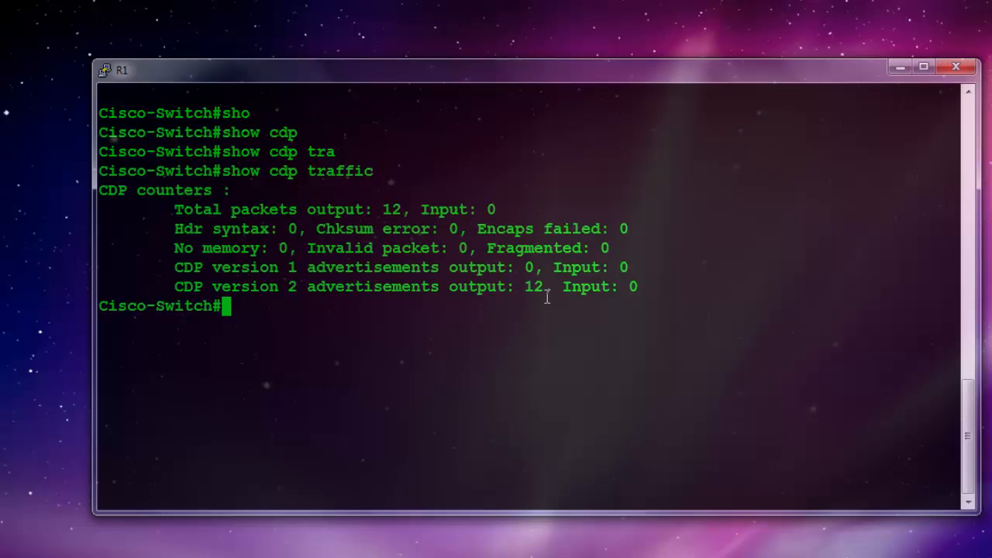
mouse_move(580, 288)
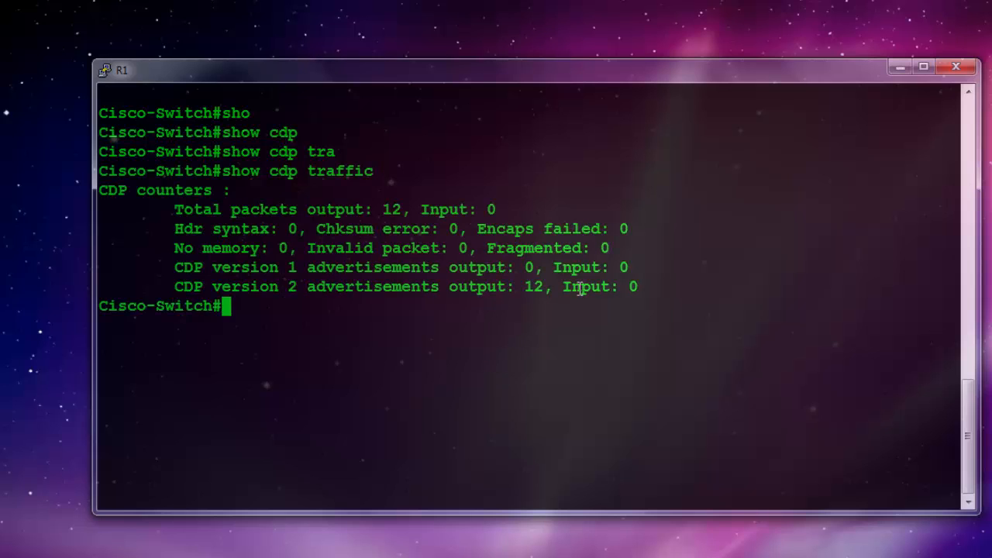
mouse_move(641, 293)
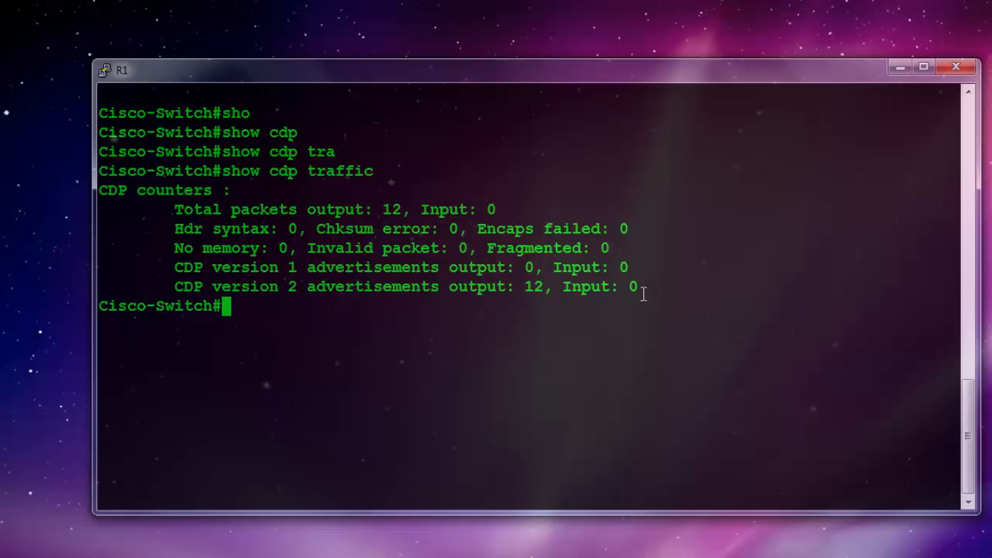
mouse_move(502, 301)
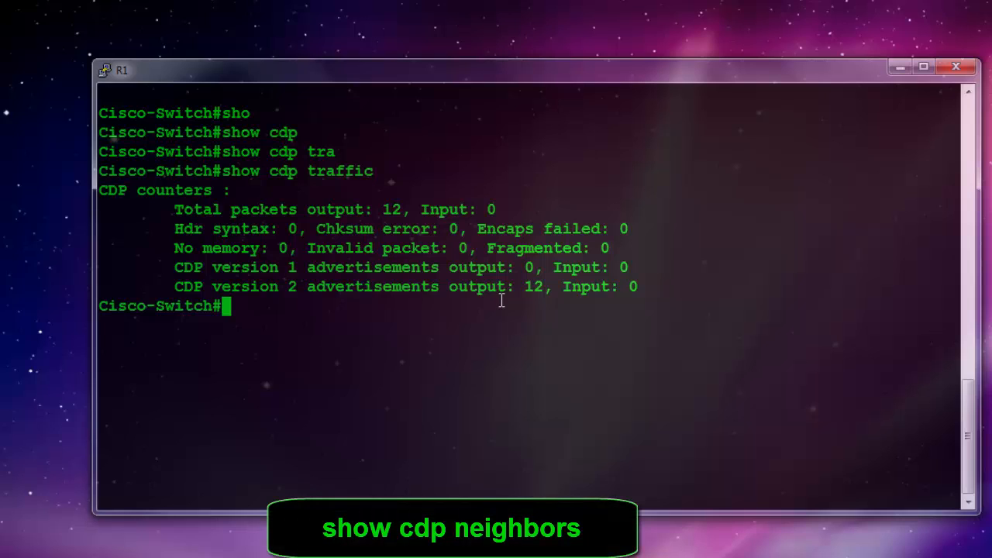
Run 'show cdp neighbors', showing the capability legend and an empty neighbor table
text(show)
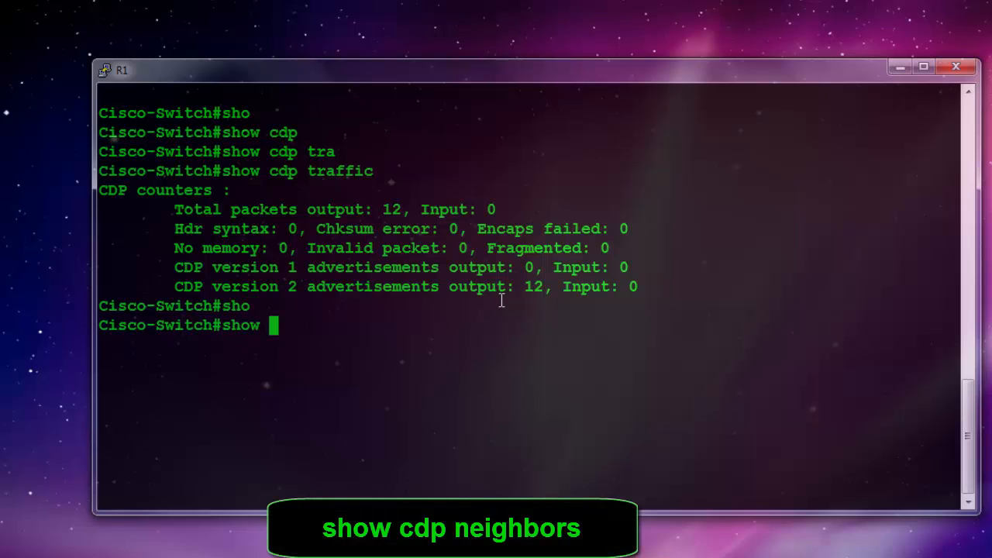
text(cdp)
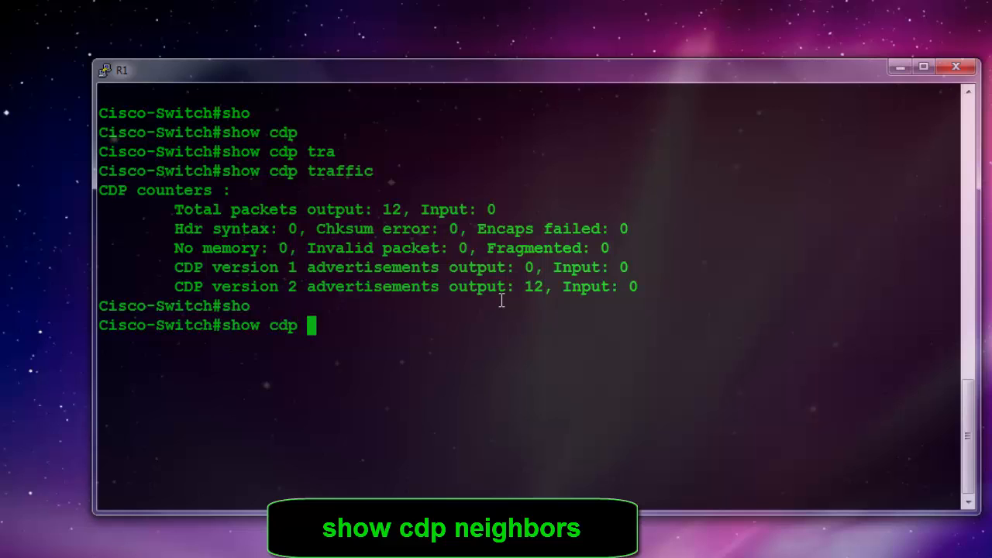
text(neighbors)
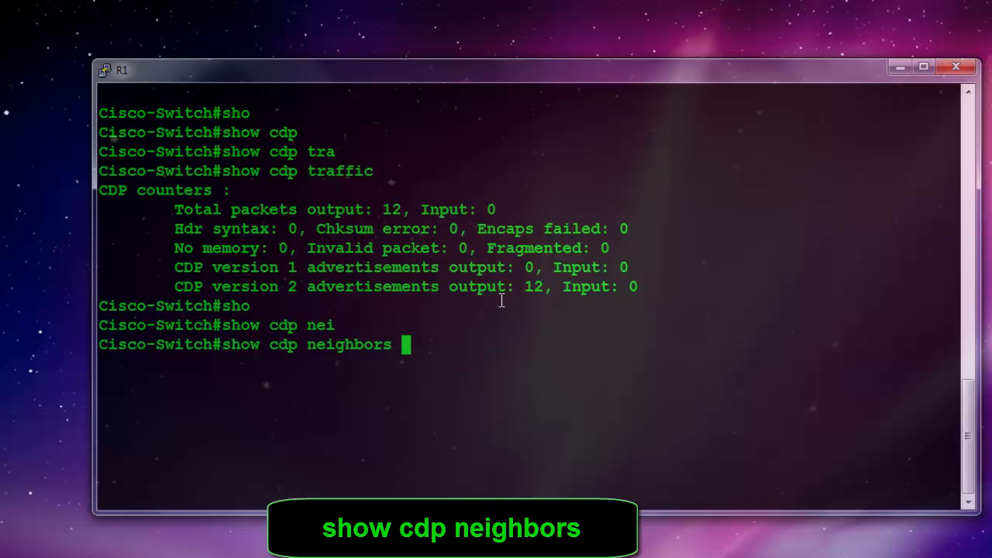
key(Return)
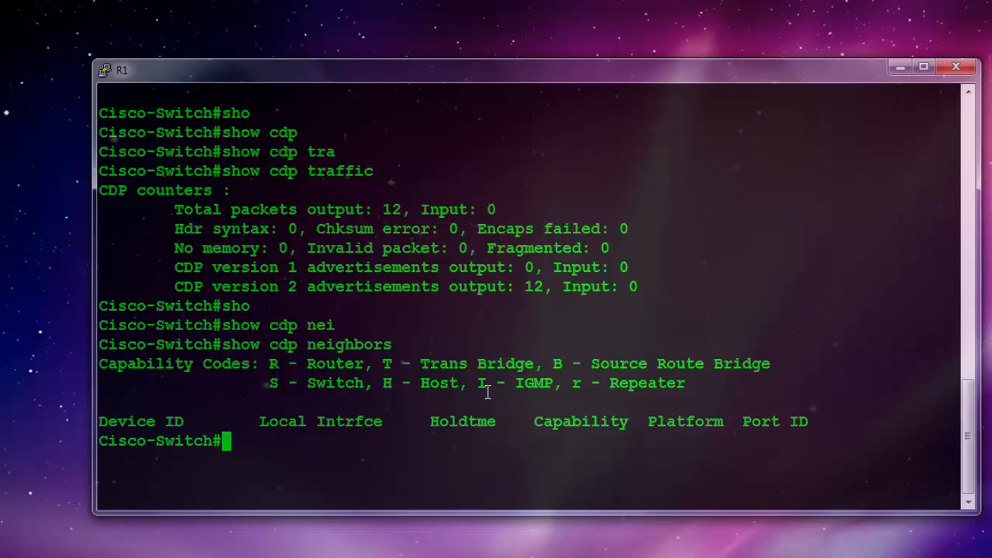
mouse_move(495, 393)
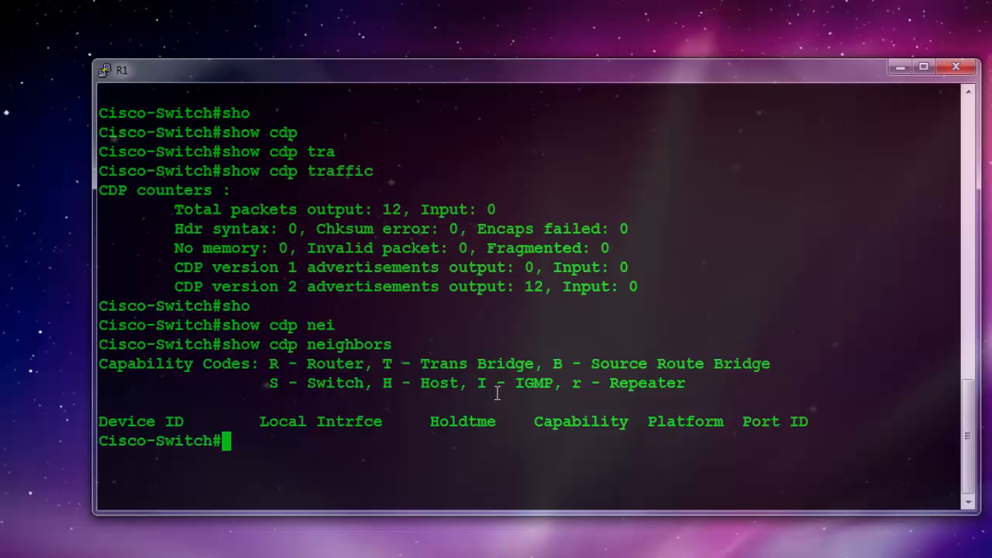
mouse_move(522, 392)
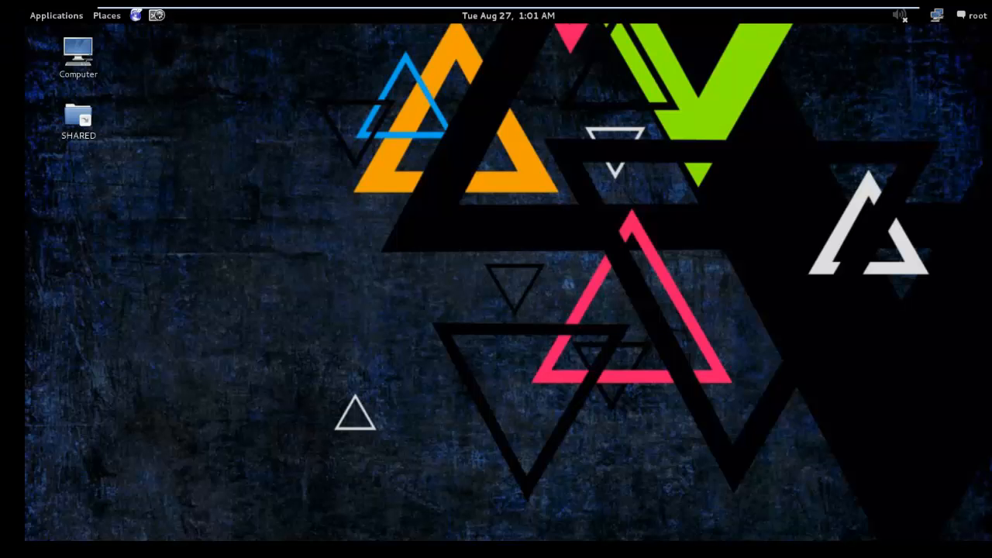
Open a Kali terminal and launch 'yersinia -G' for the GTK GUI
click(154, 15)
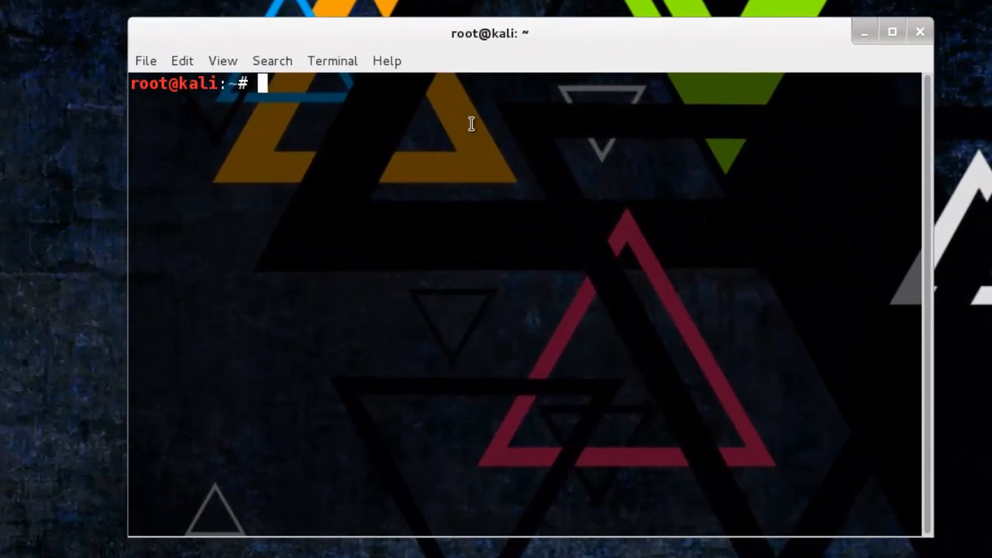
text(YERSI)
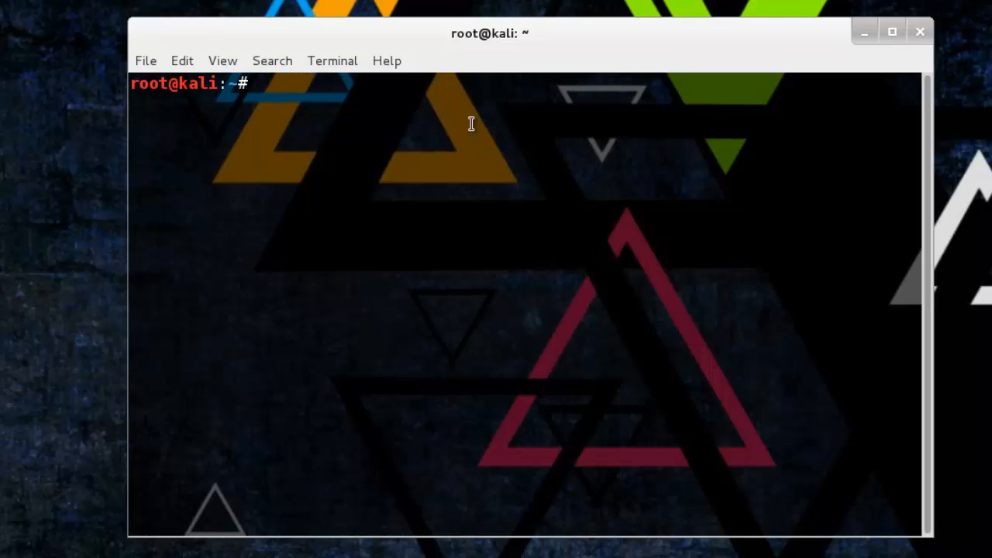
text(yersinia)
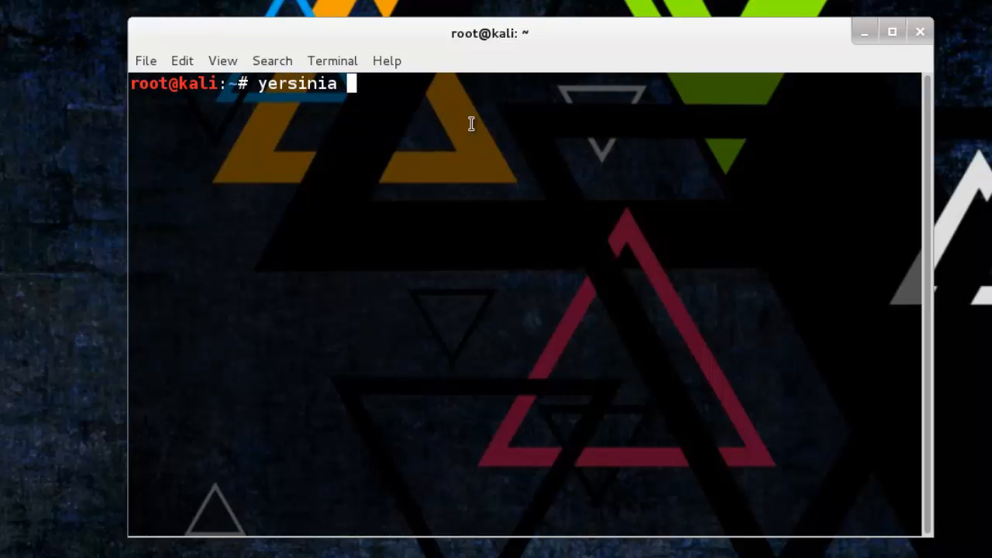
text(-G)
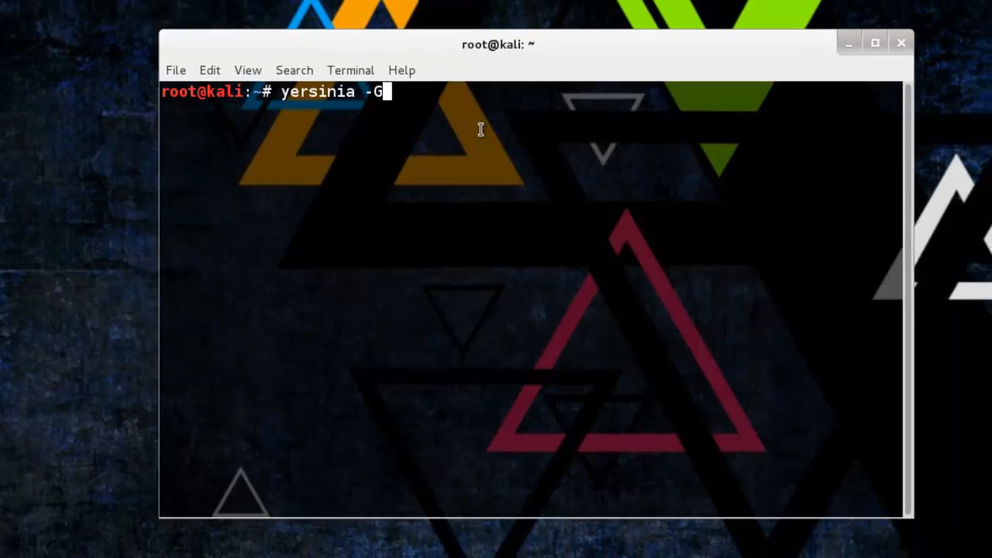
key(Return)
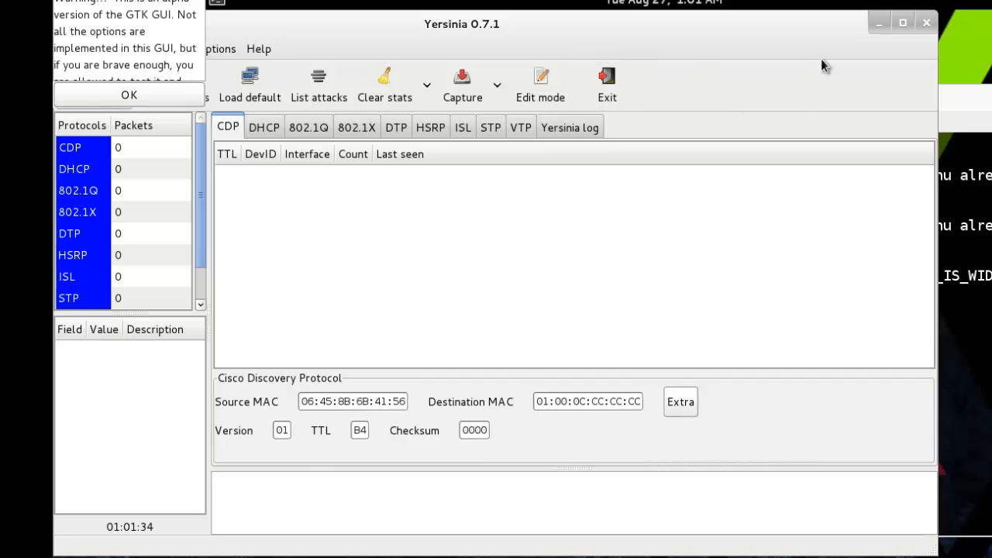
Dismiss the alpha warning and select the 'flooding CDP table' attack under Launch attack
click(129, 95)
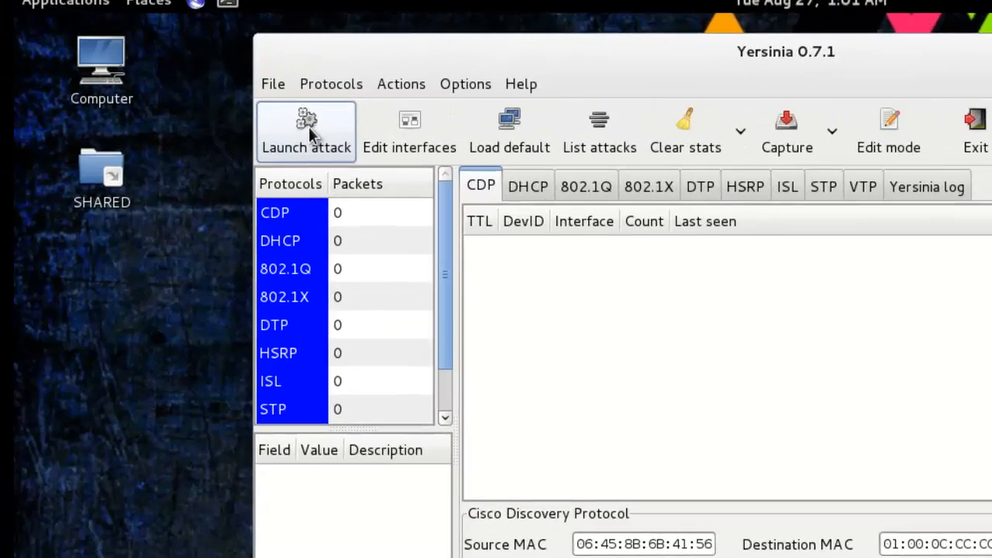
click(305, 131)
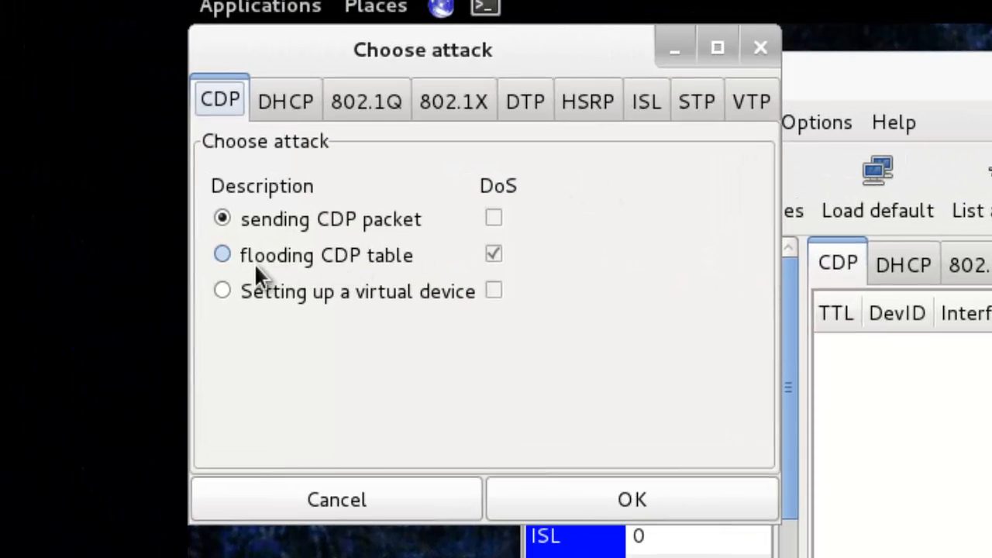
mouse_move(293, 270)
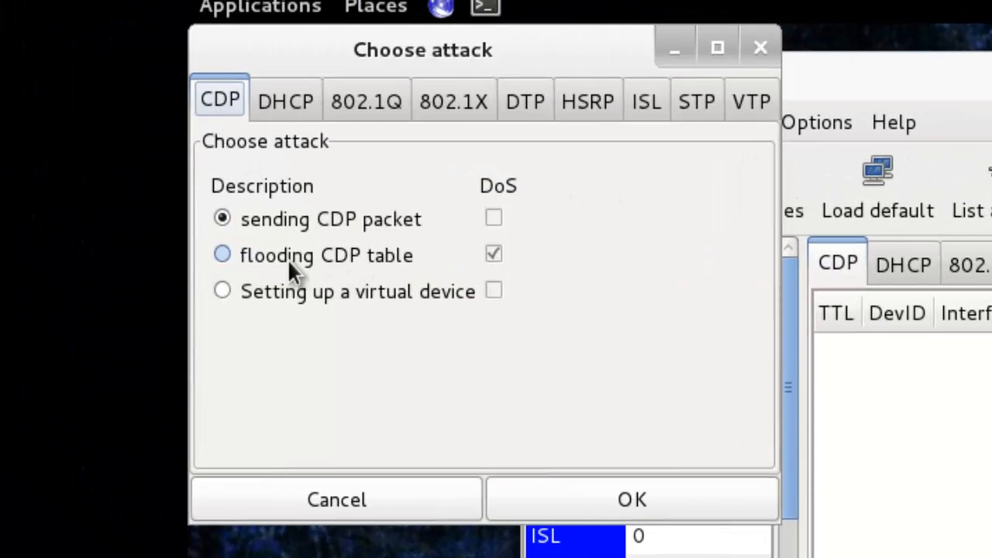
mouse_move(264, 159)
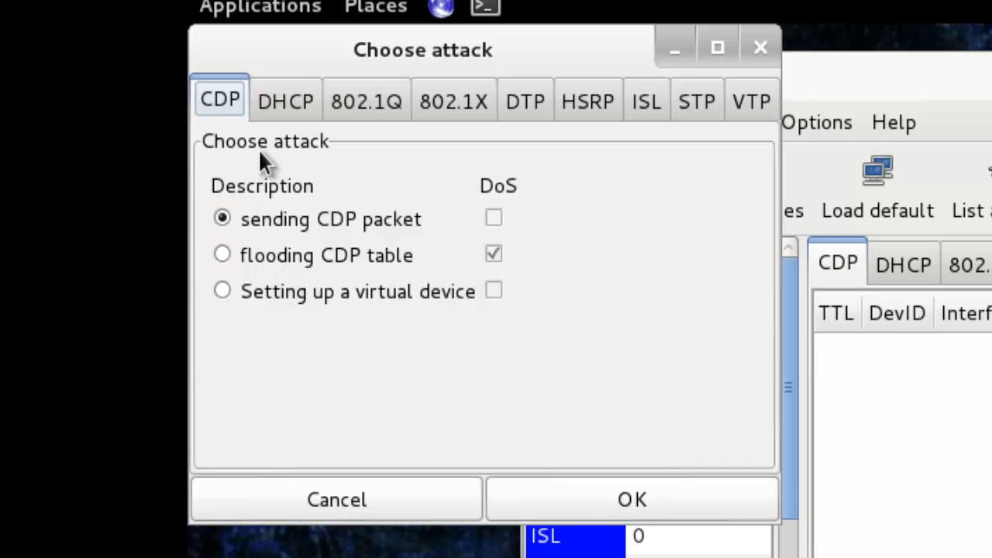
click(223, 254)
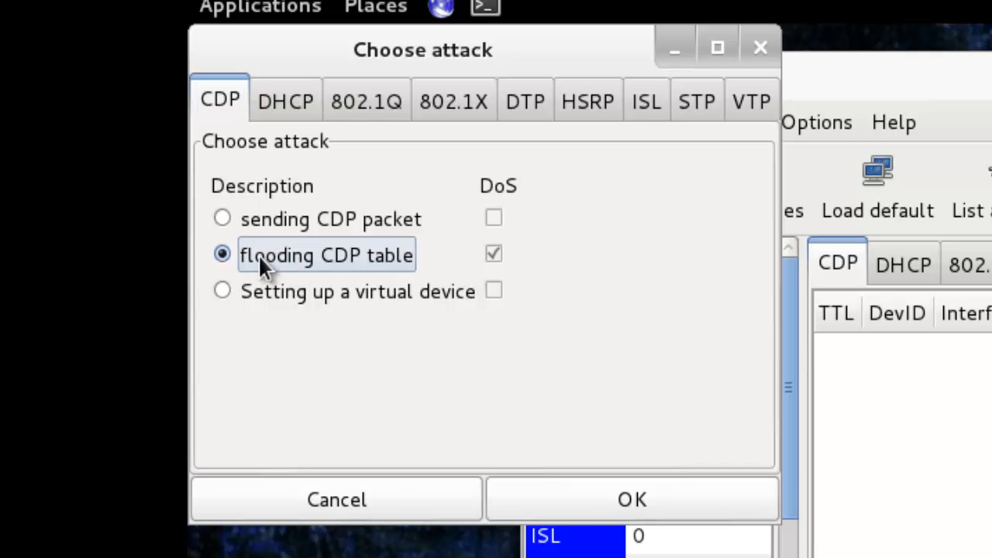
mouse_move(511, 337)
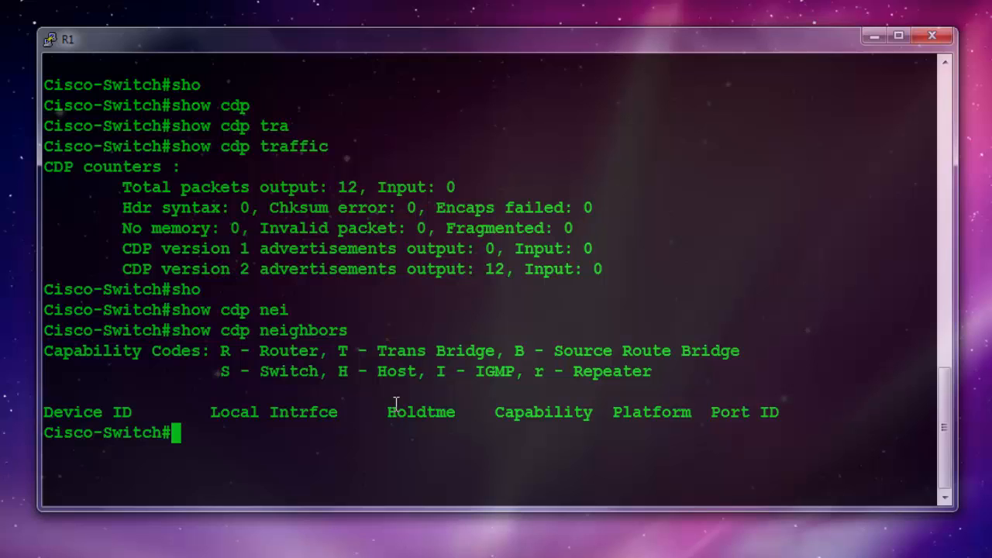
Enter 'show cdp neighbors' and scroll to the 6323 CDP version 1 input count
text(show cdp neighbors)
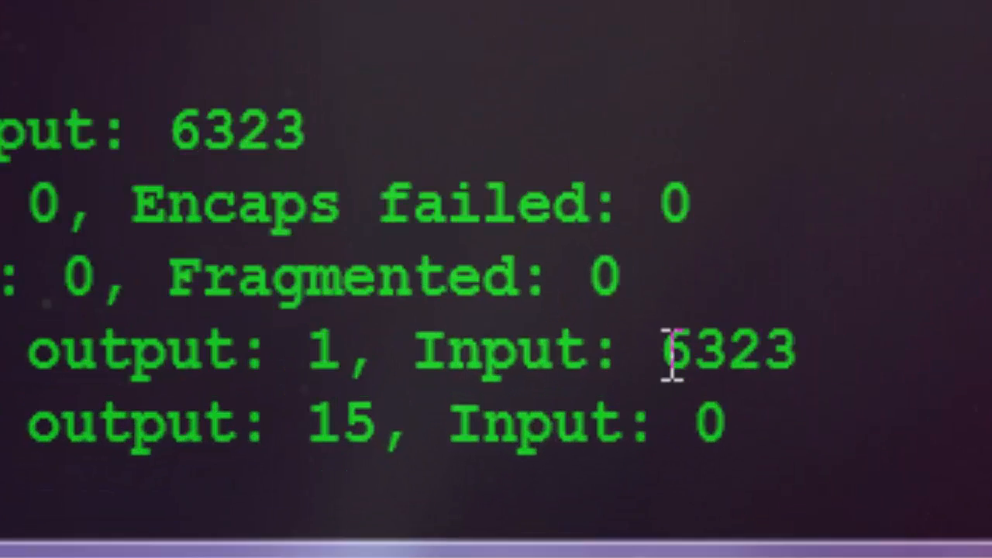
scroll(down, 3)
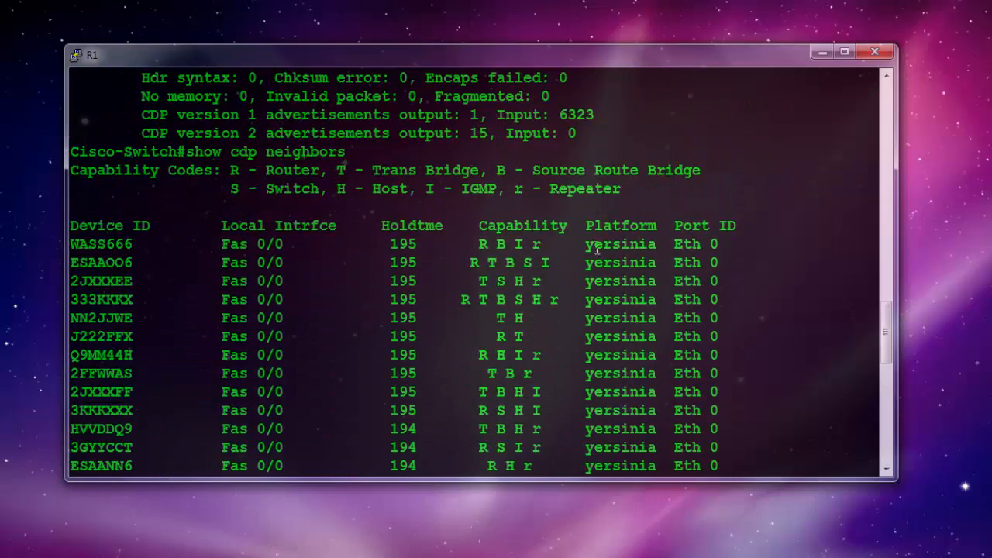
Mark fake device WASS666 and scroll through the yersinia-filled neighbor listing
double_click(620, 244)
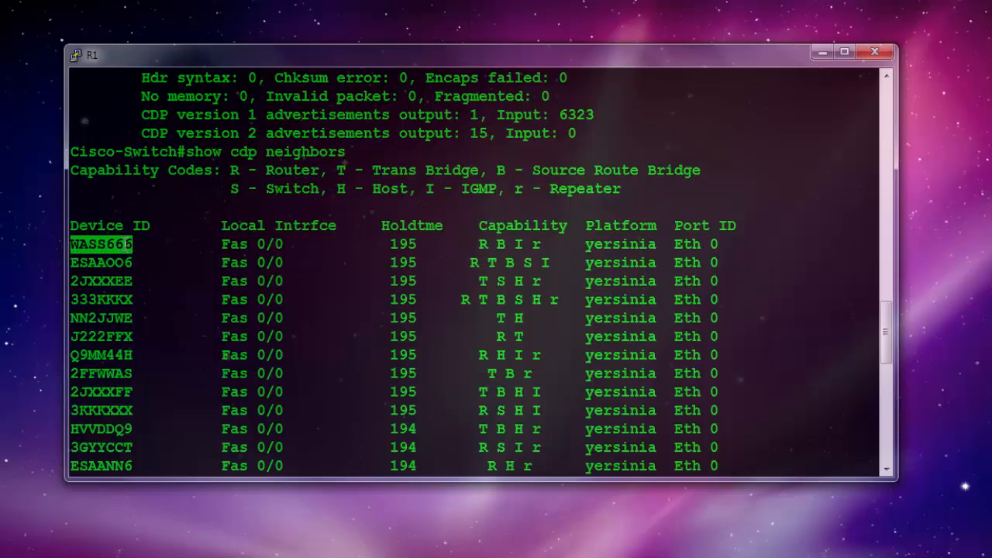
mouse_move(219, 368)
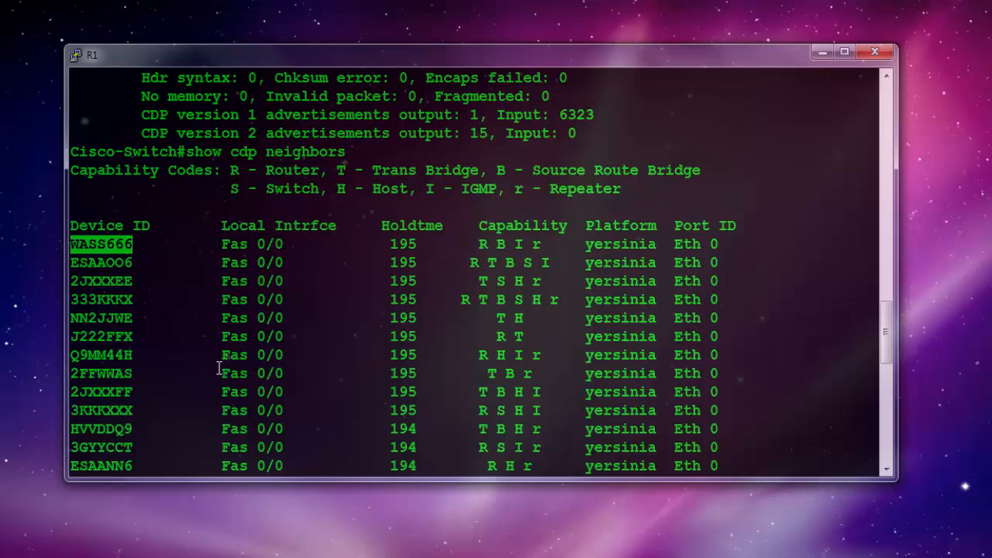
scroll(down, 3)
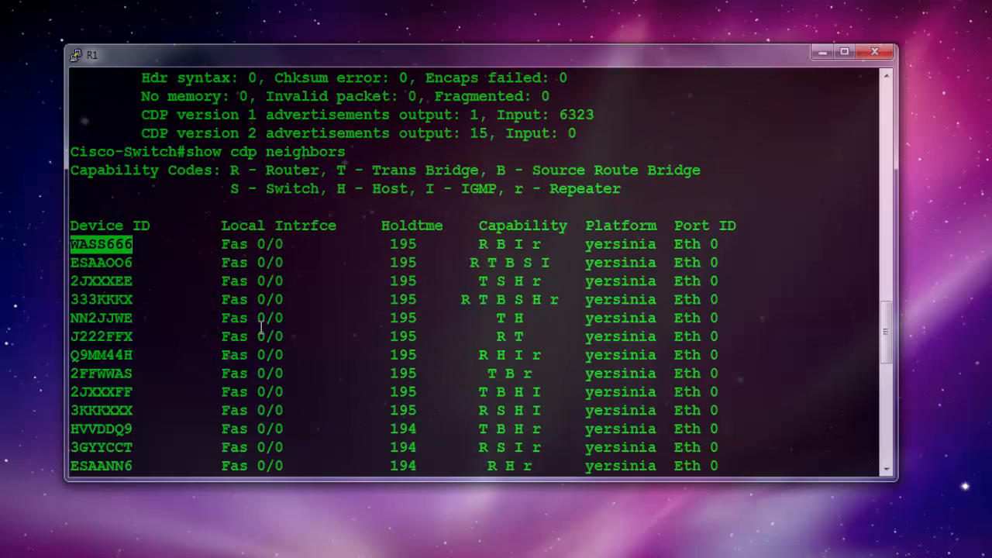
scroll(down, 3)
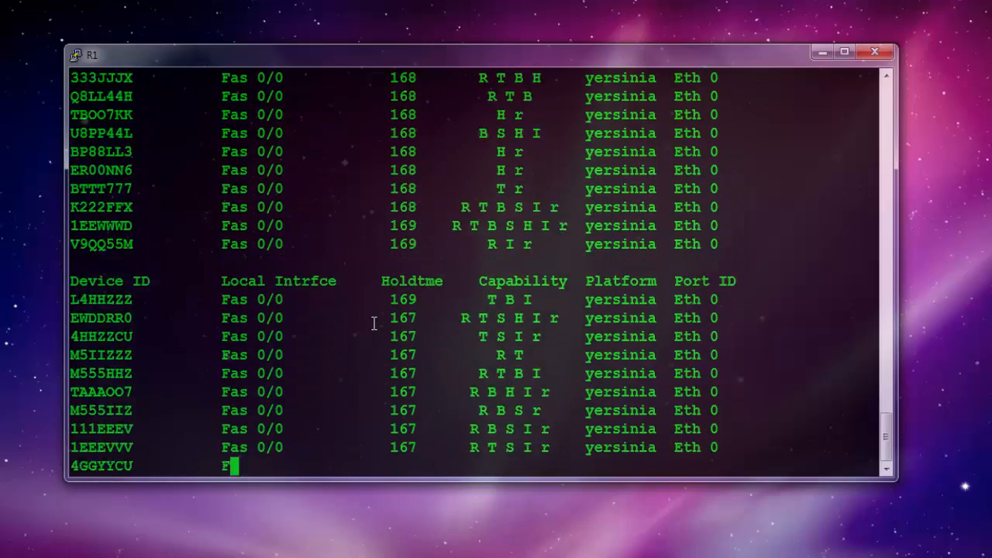
scroll(down, 3)
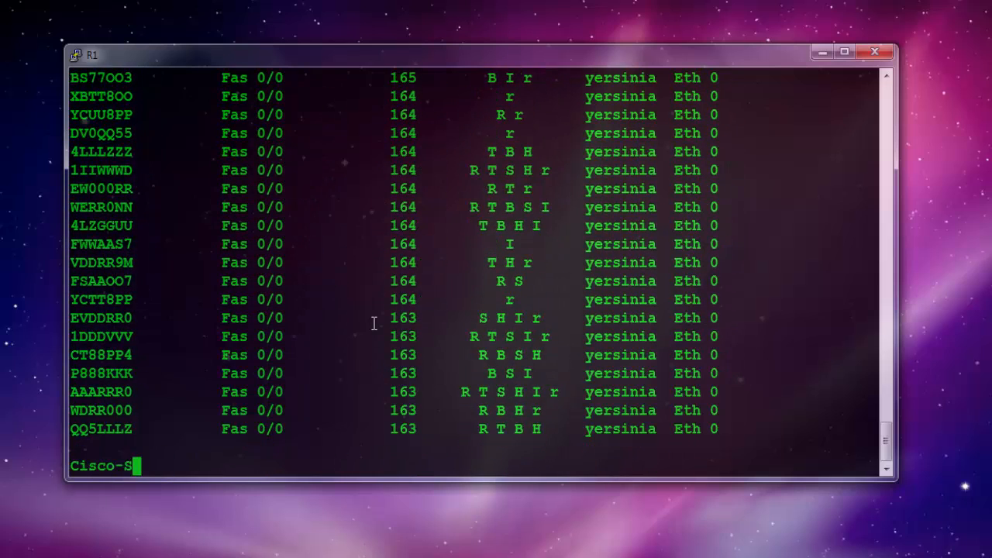
text(witch#)
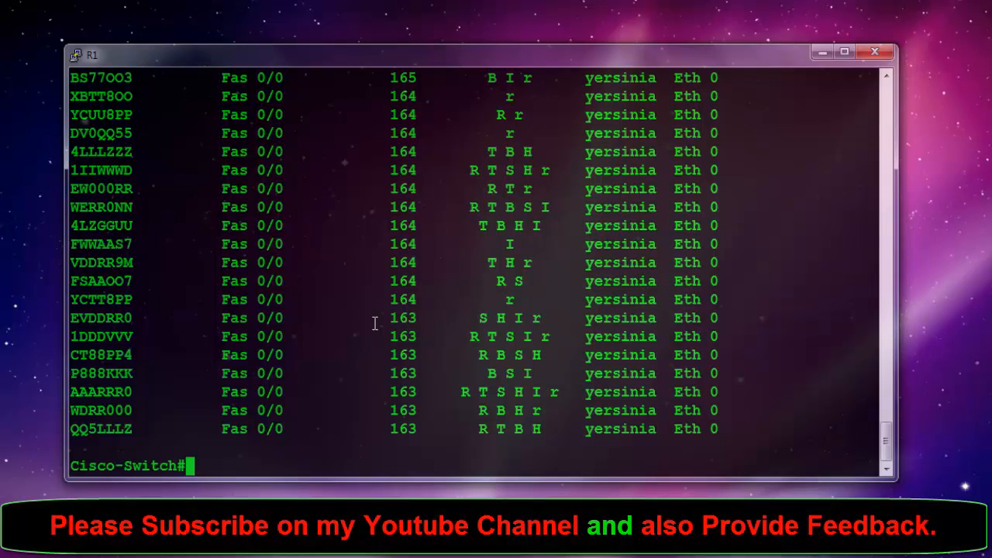
mouse_move(818, 99)
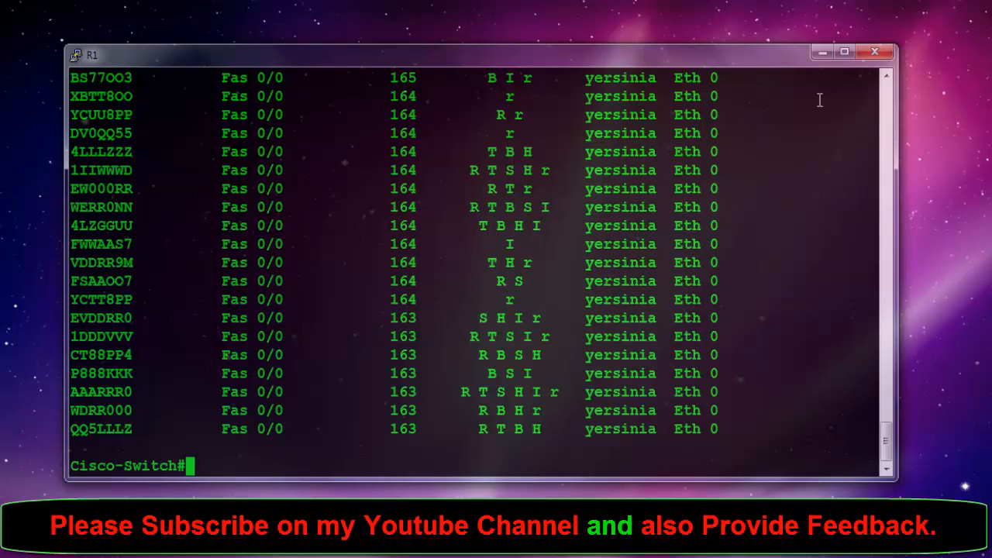